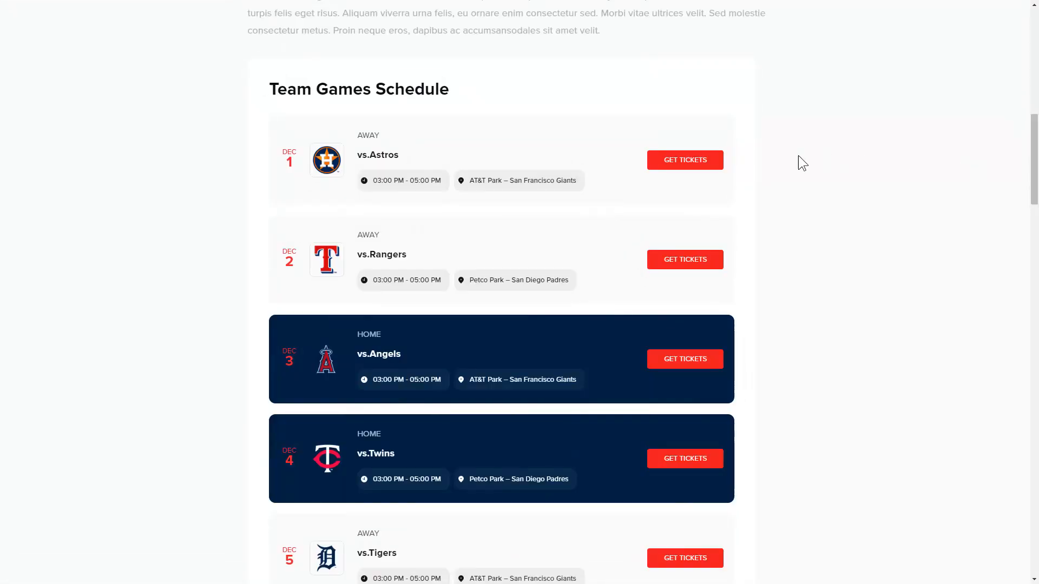
Preview the sample team games schedule, then show Elfsight's widget catalogue.
left_click(378, 155)
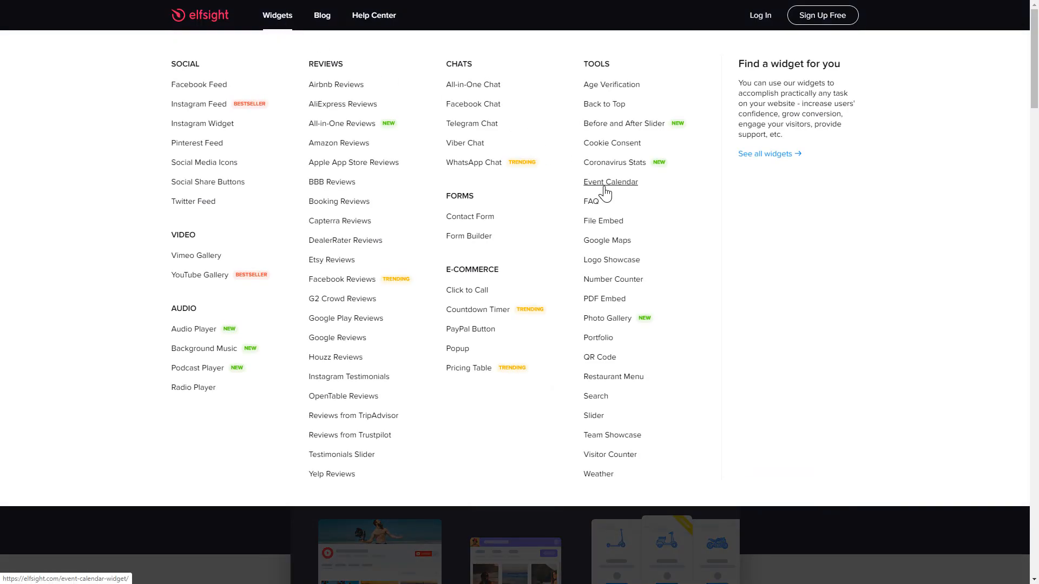
Create an Event Calendar widget and choose Team Games Schedule after previewing University Events.
left_click(610, 181)
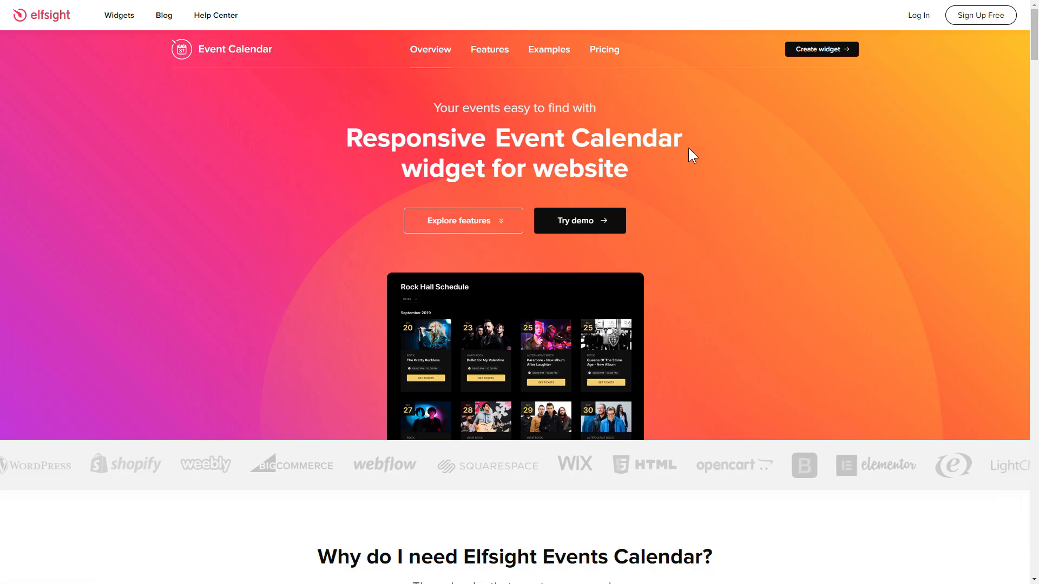
left_click(821, 49)
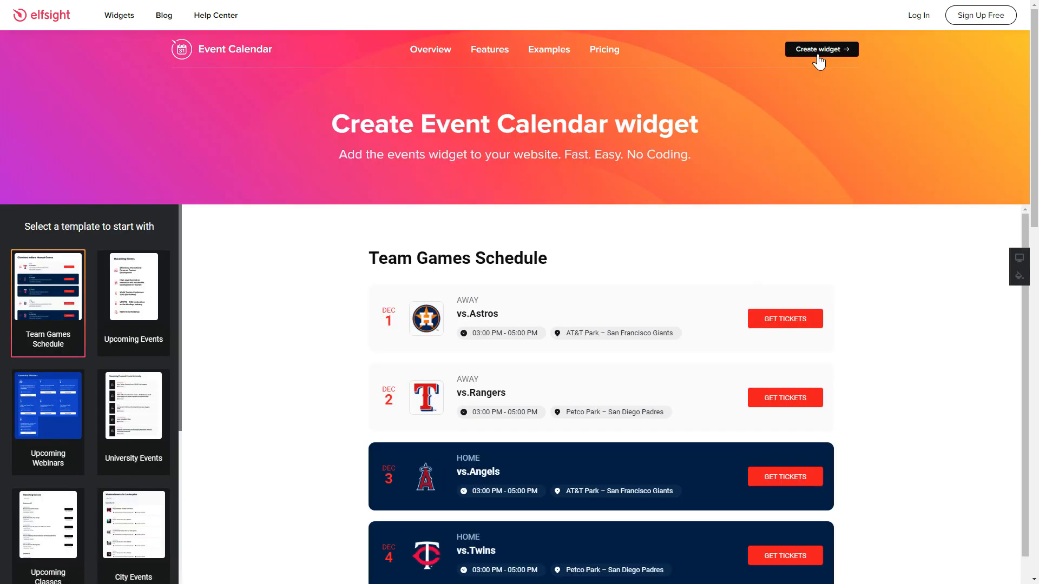
scroll("down", 3)
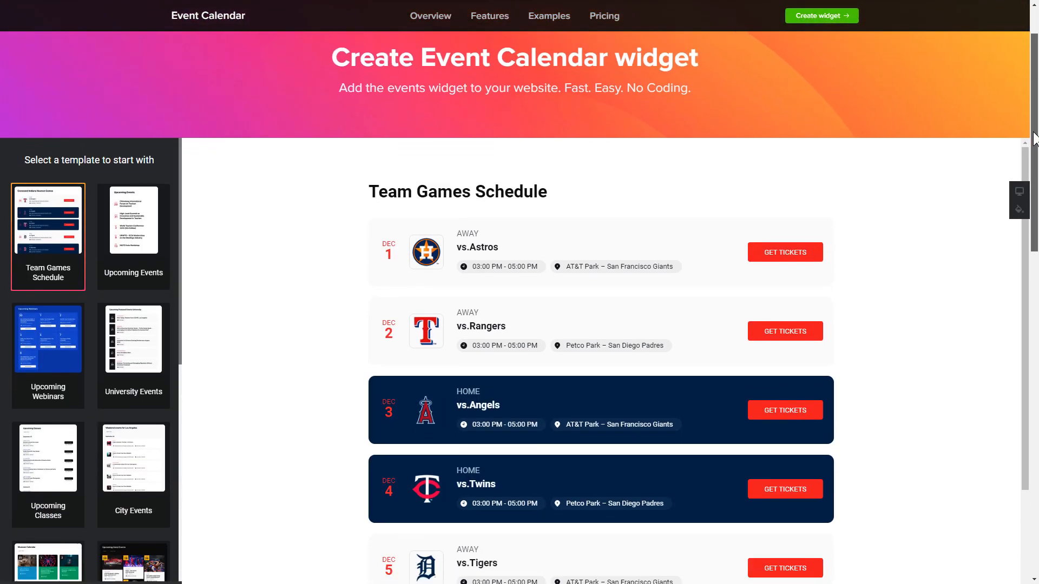
scroll("down", 3)
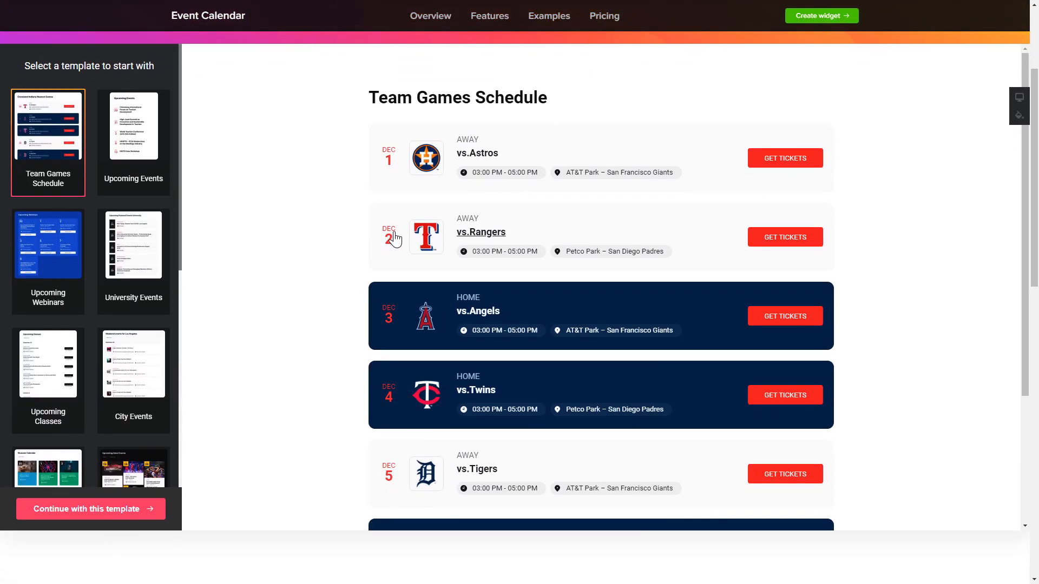
left_click(133, 245)
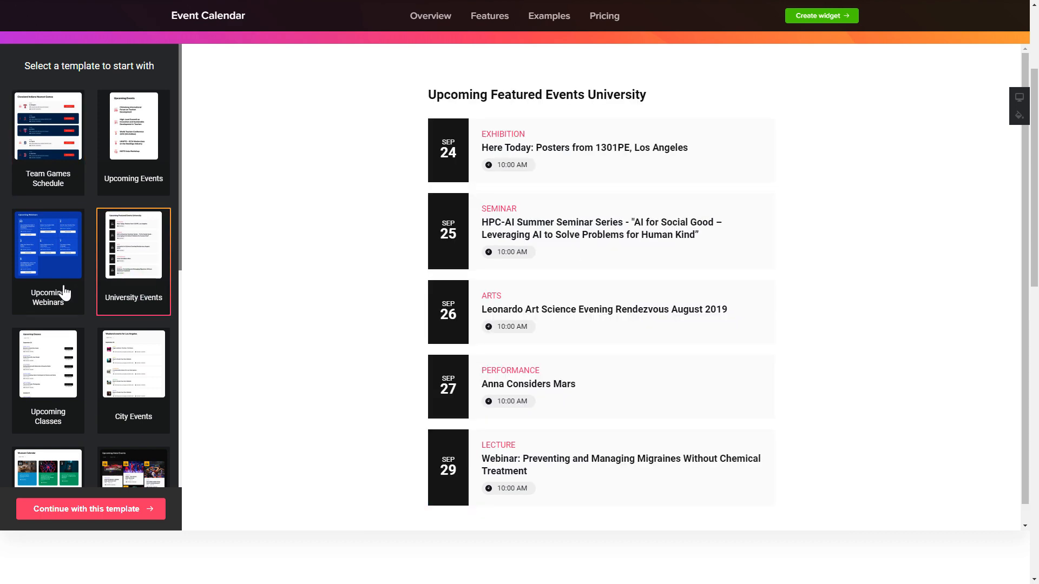
left_click(48, 126)
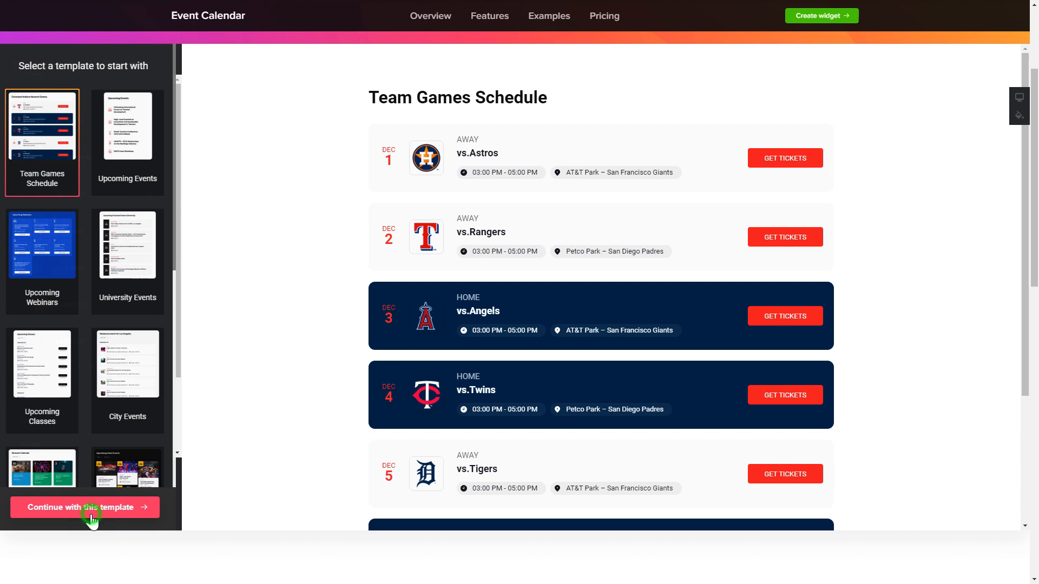
Continue with Team Games Schedule and browse the Content, Layout, Settings and Style tabs.
left_click(91, 507)
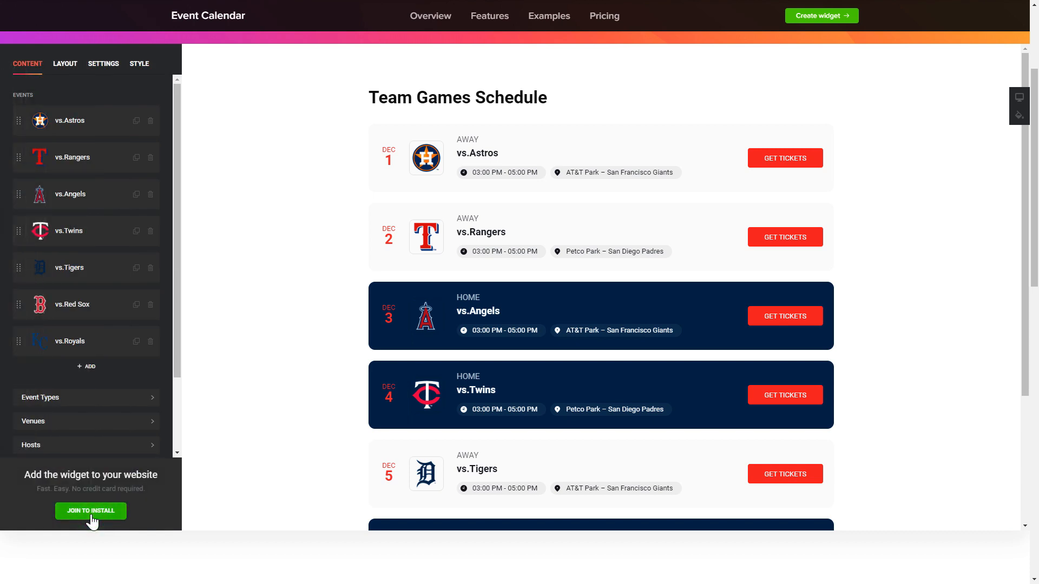
mouse_move(181, 381)
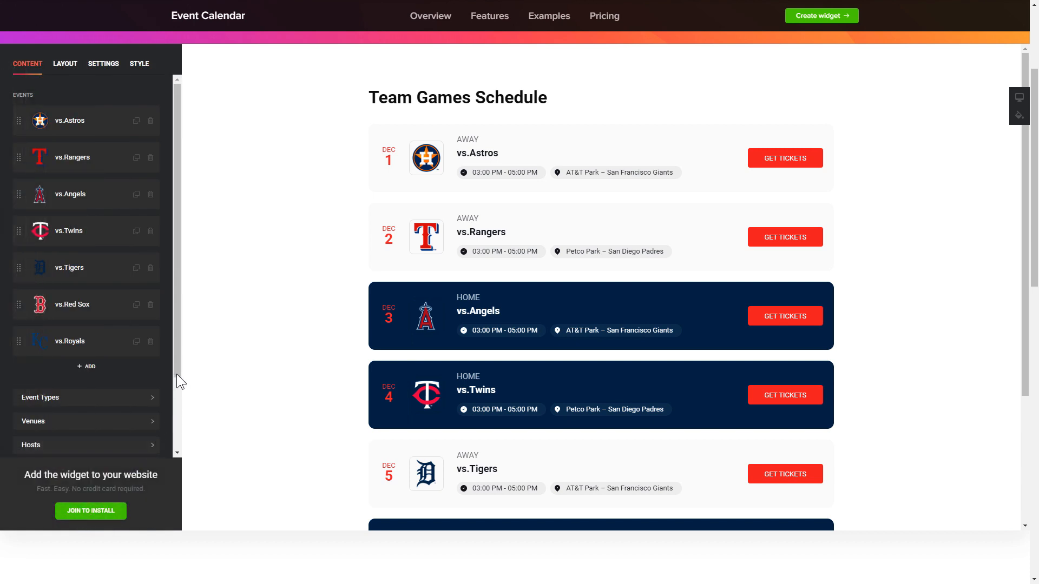
scroll("down", 3)
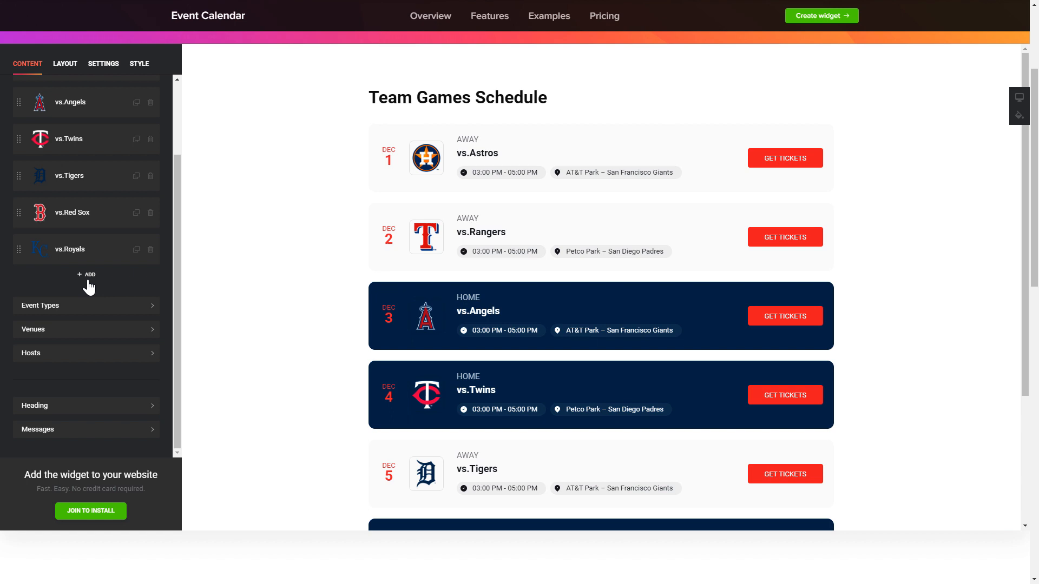
left_click(64, 63)
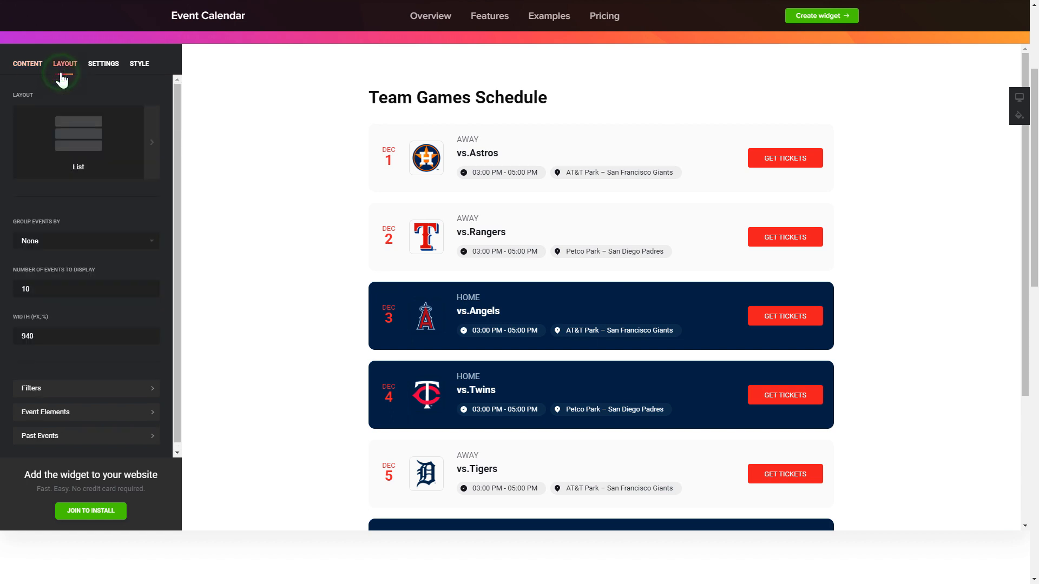
left_click(103, 63)
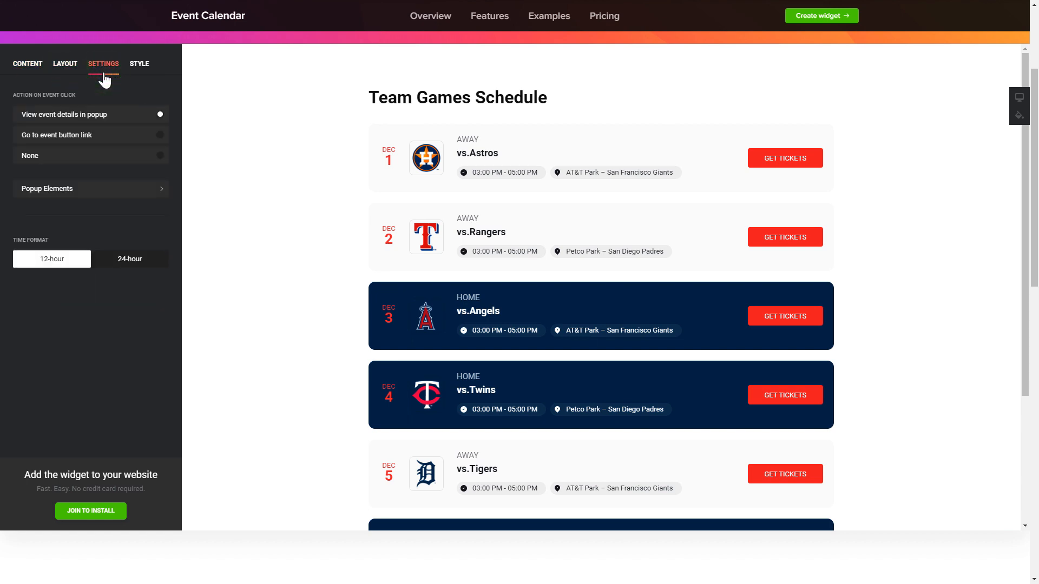
left_click(139, 63)
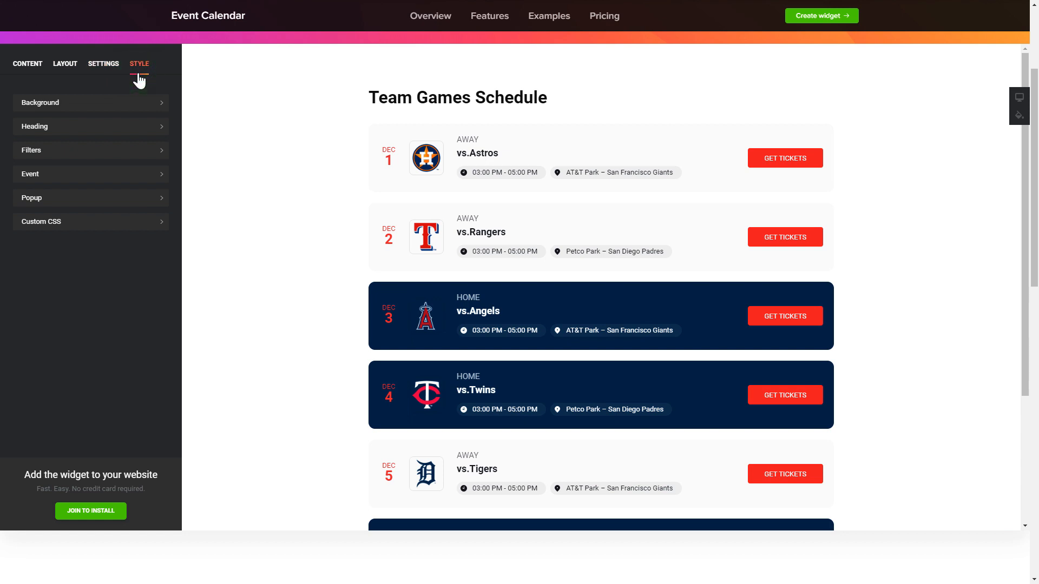
left_click(27, 63)
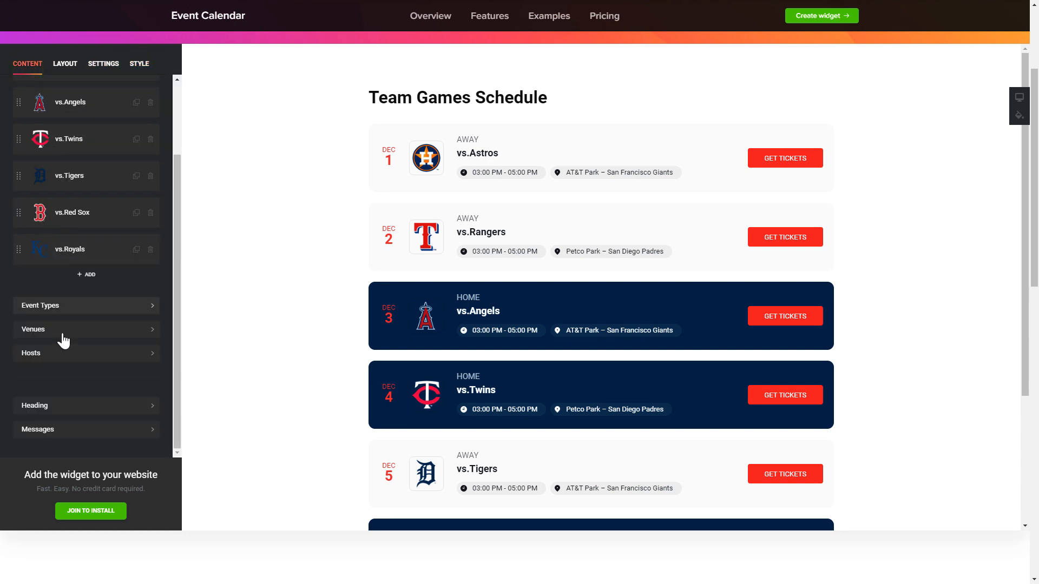
left_click(90, 510)
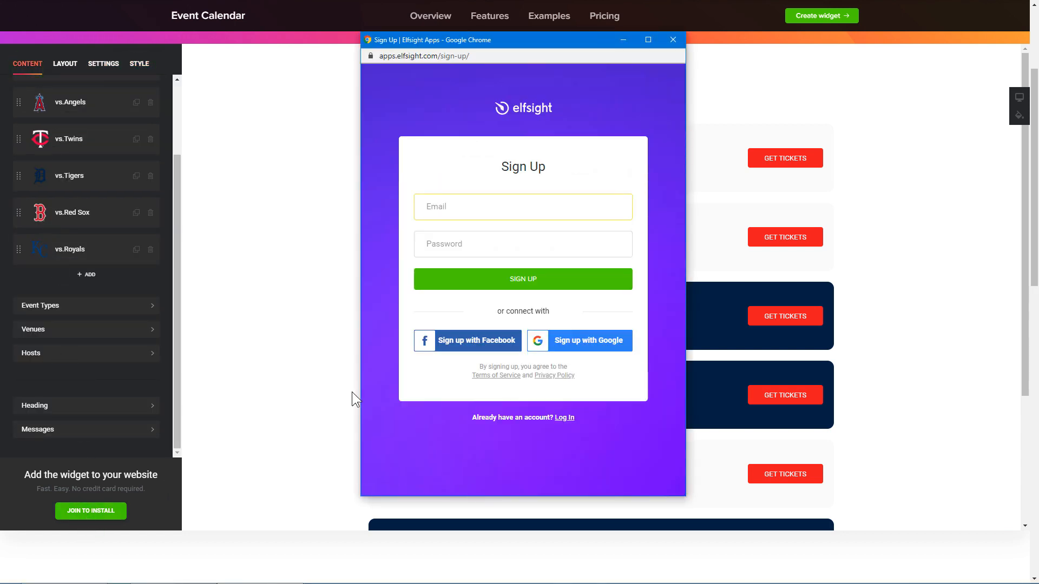
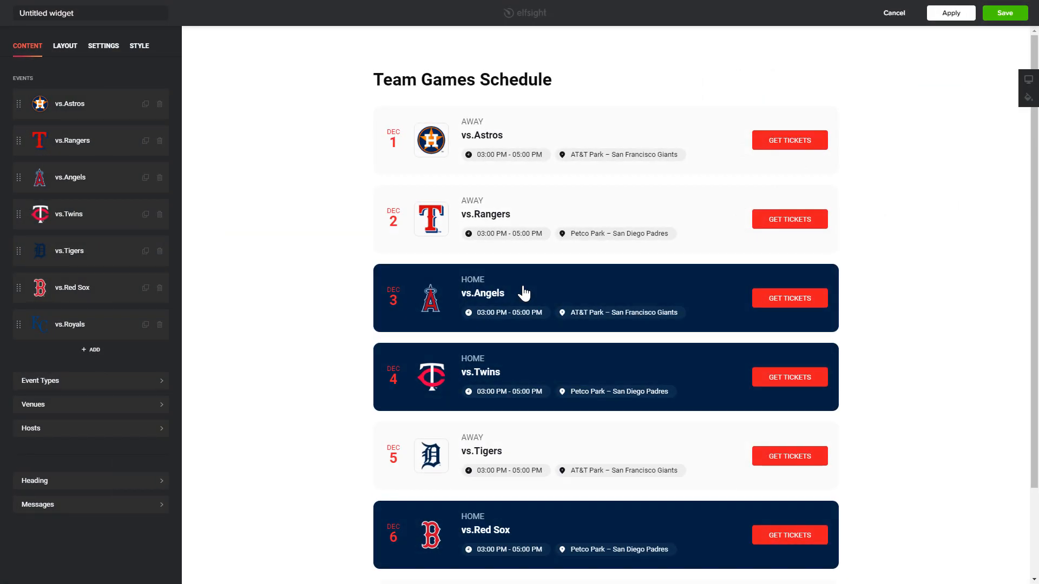
Save the Team Games Schedule widget to reach the plan selection page.
left_click(1005, 12)
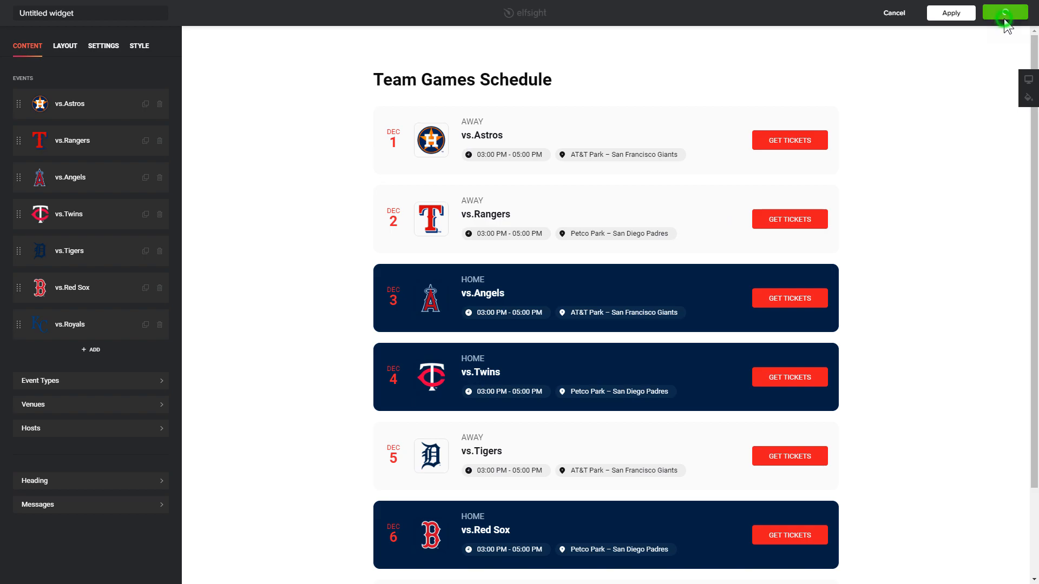
left_click(1007, 13)
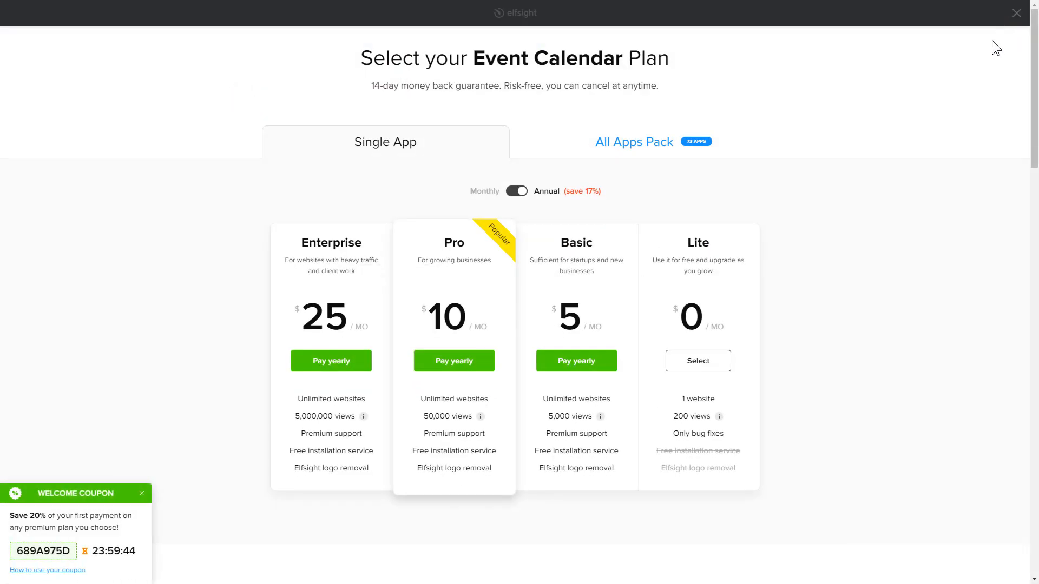
mouse_move(505, 282)
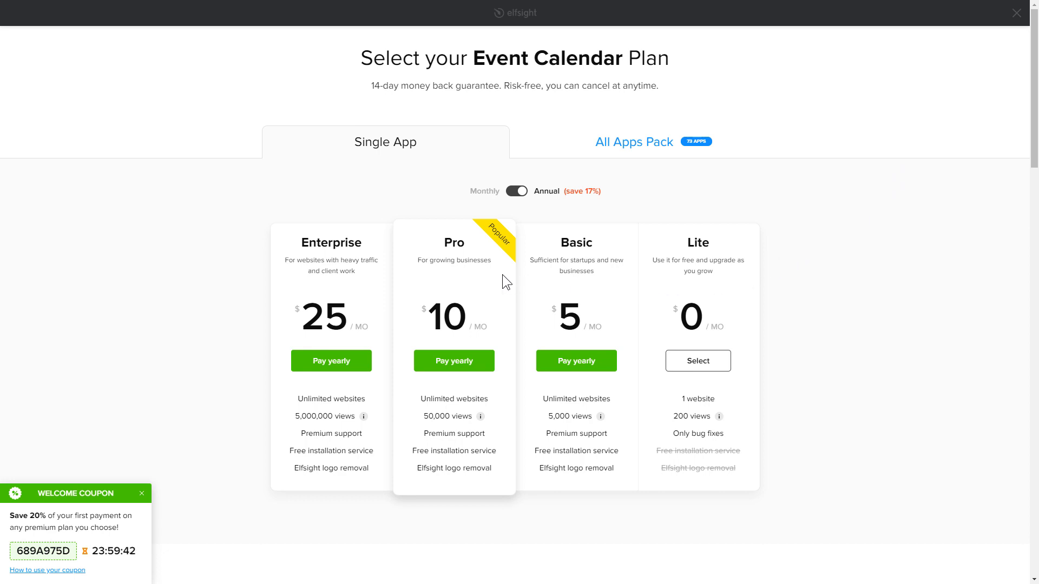
mouse_move(124, 489)
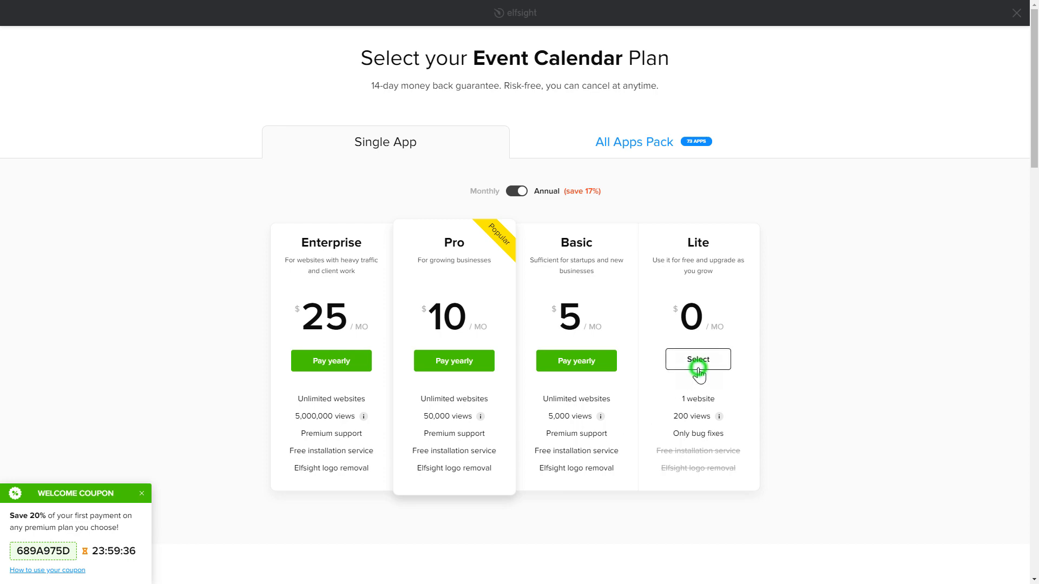
Select the free Lite plan and copy the widget embed code.
left_click(698, 359)
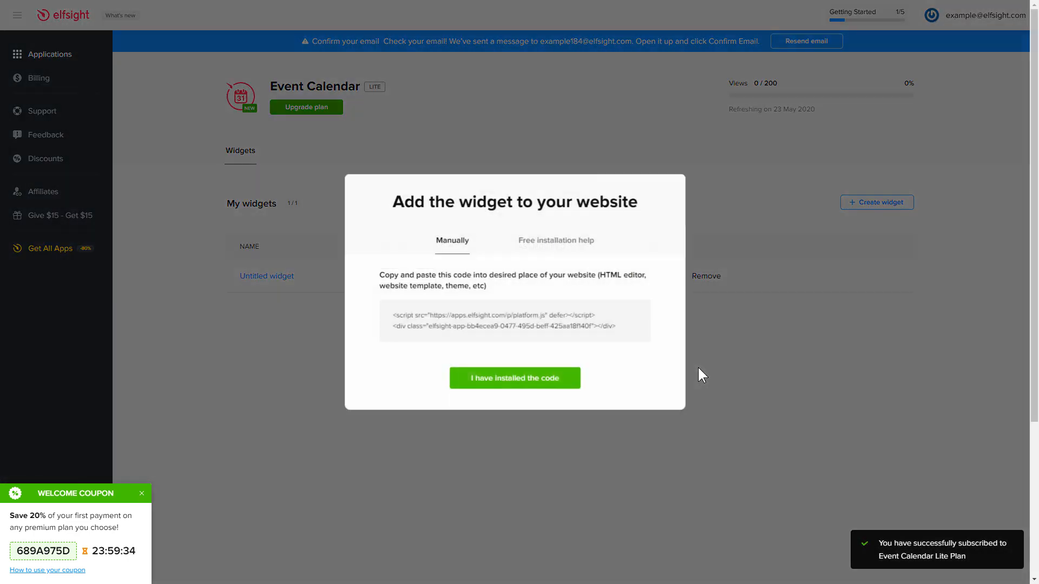
mouse_move(629, 332)
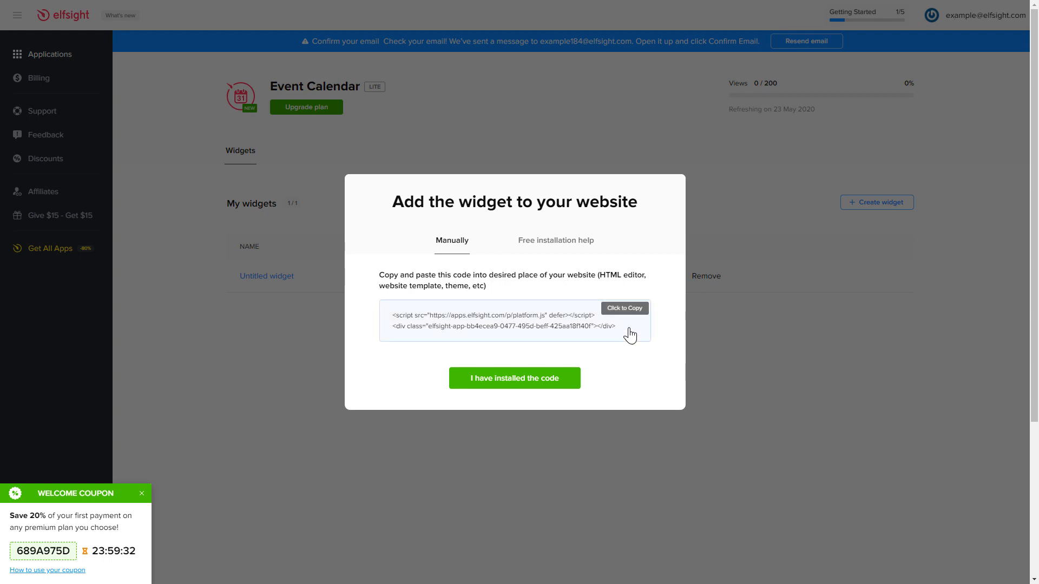
left_click(624, 308)
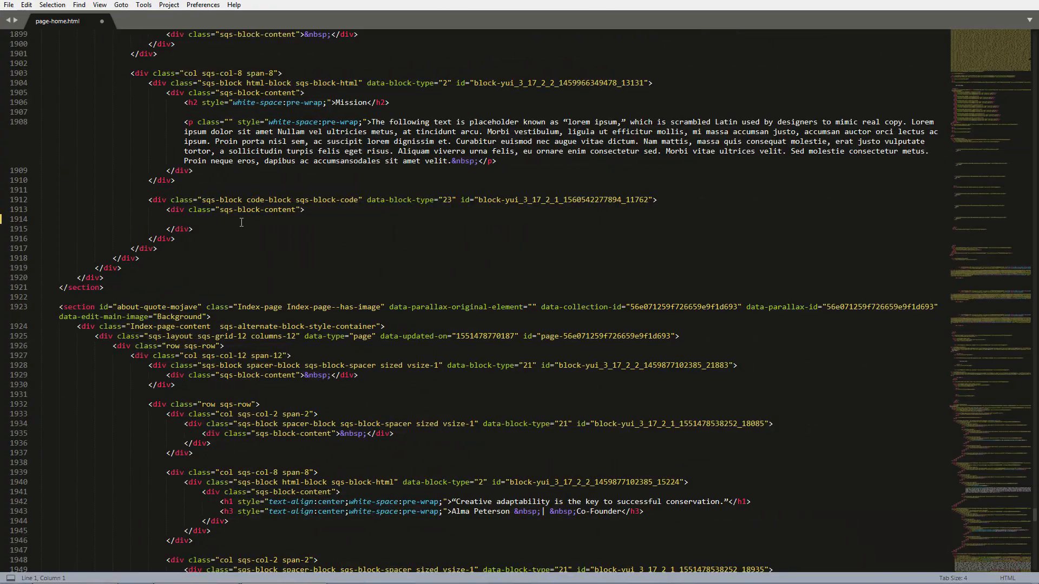
Paste the embed code onto the empty line in page-home.html's code block.
right_click(242, 221)
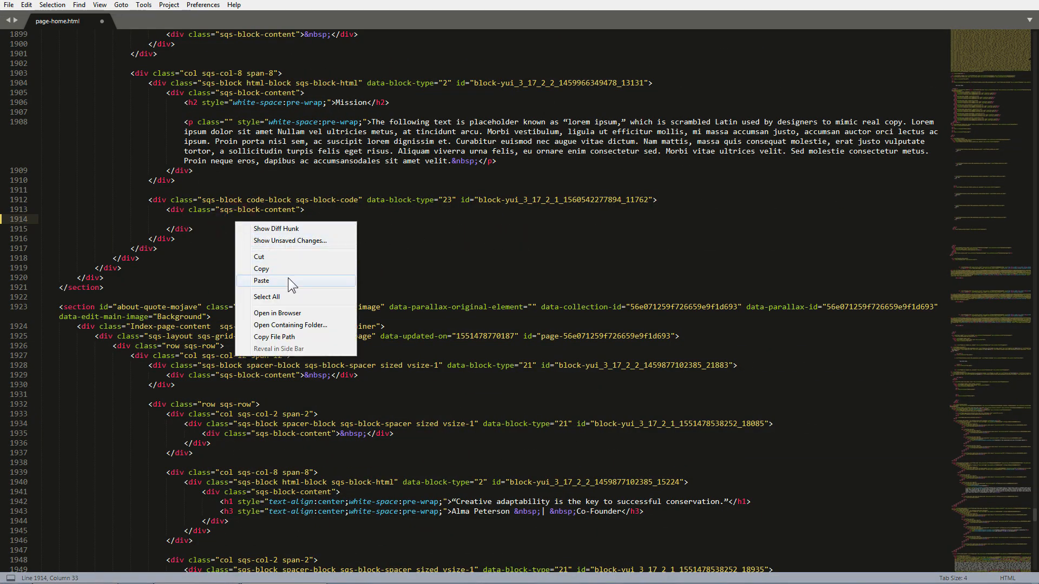
left_click(261, 281)
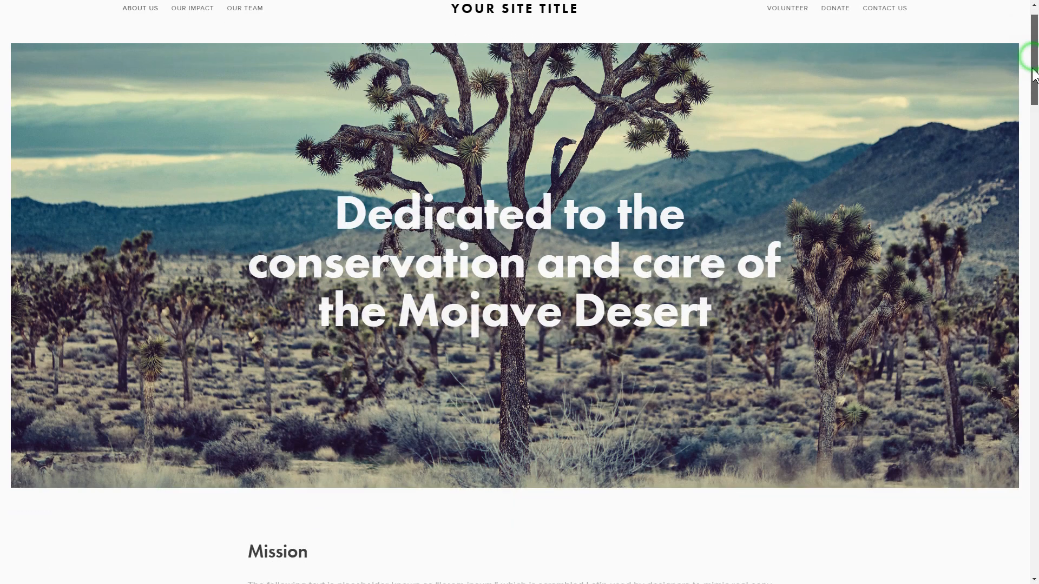
Open the vs. Astros event details and Add to Calendar options, then close the popup.
scroll("down", 3)
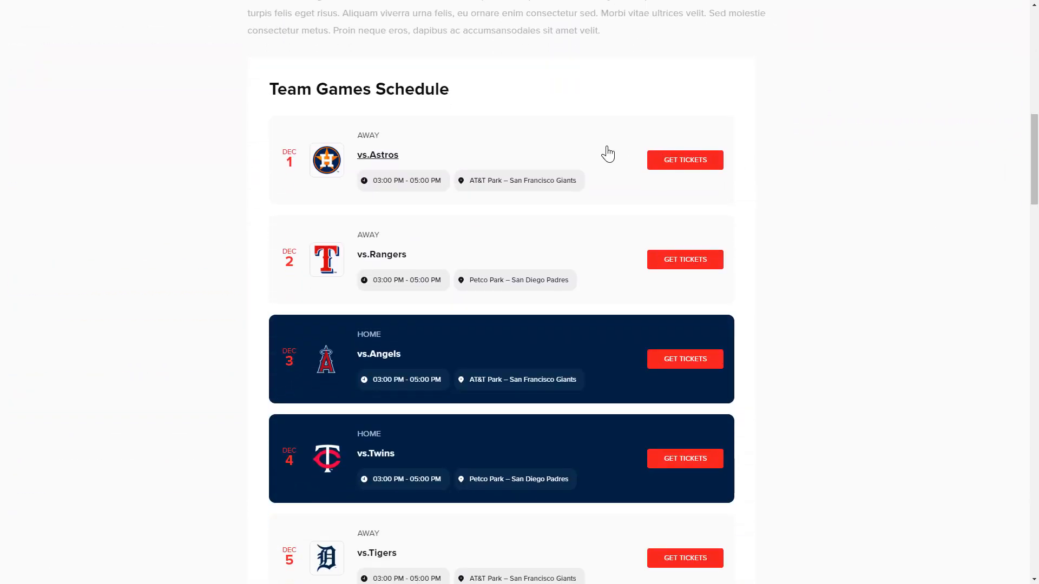
left_click(377, 155)
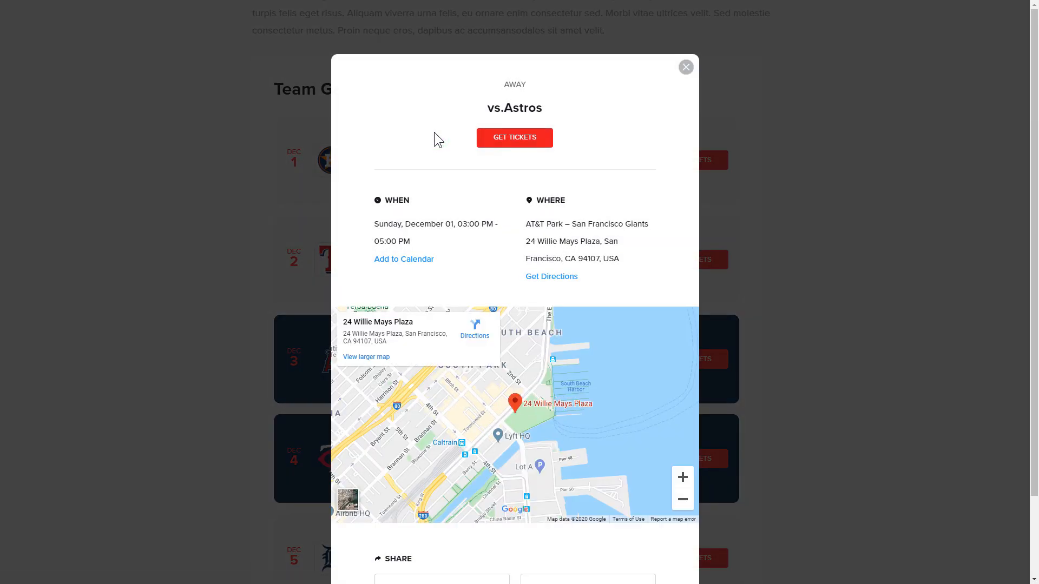
left_click(404, 259)
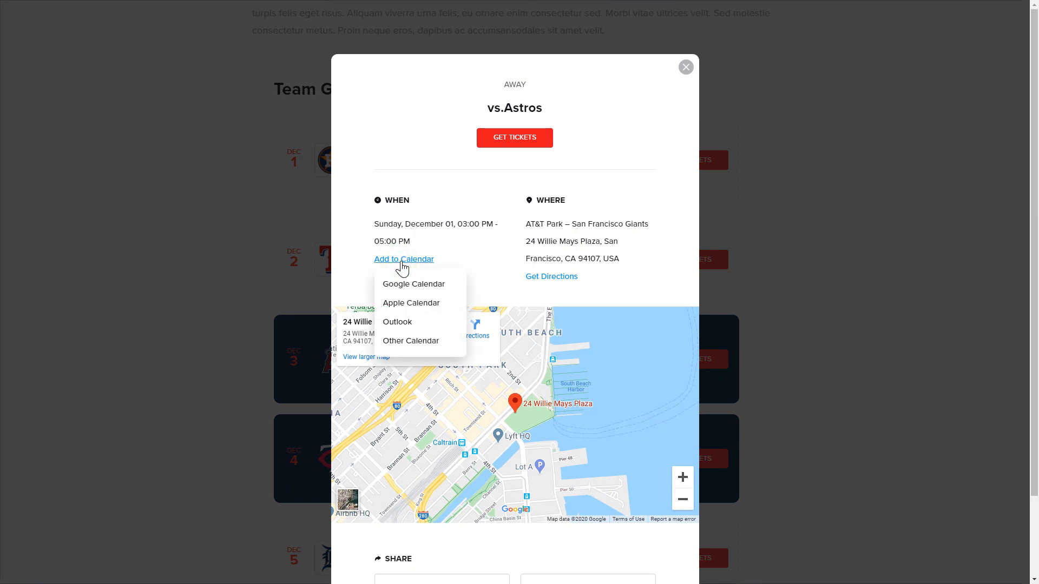
left_click(685, 67)
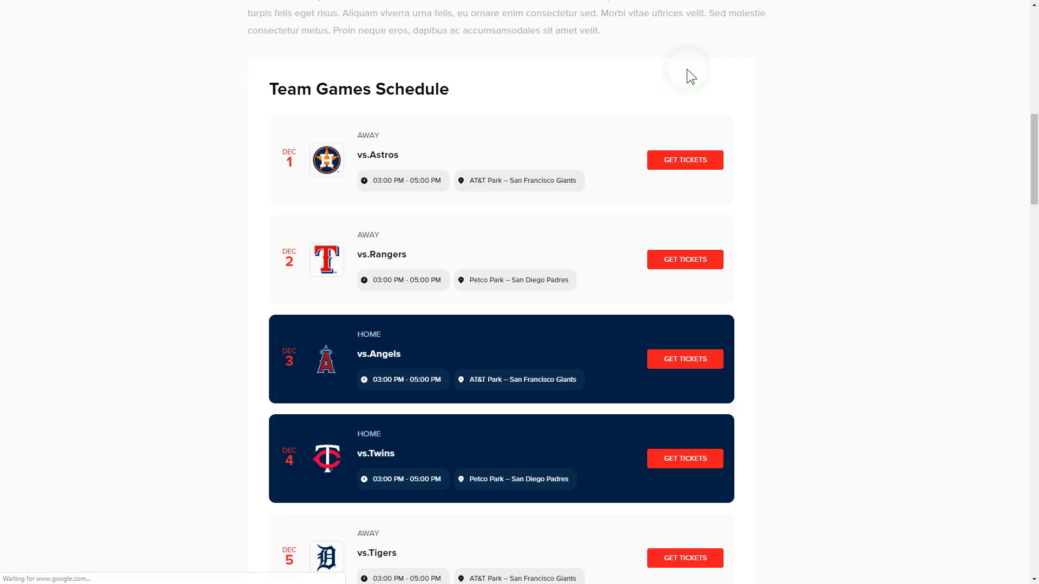